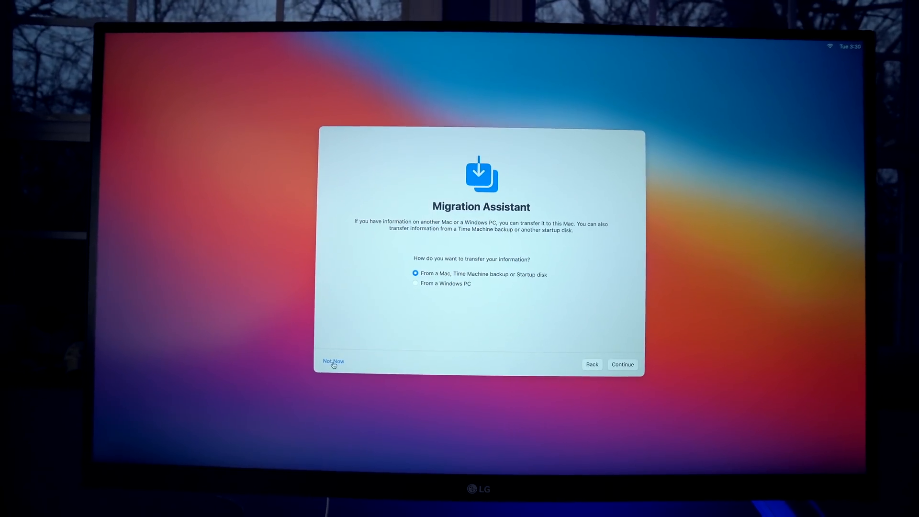
Skip transferring information with Not Now and finish Setup Assistant to reach the desktop.
click(333, 361)
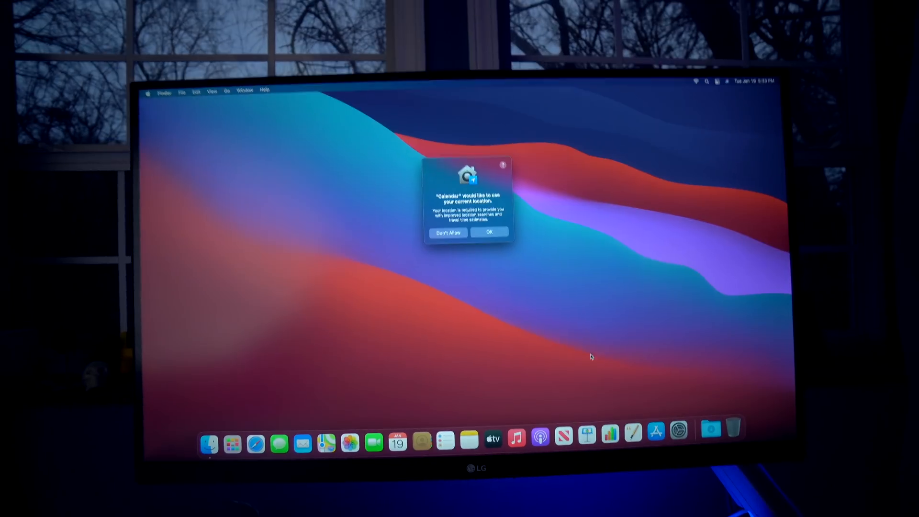
Answer Calendar's location request and launch the next built-in app from the Dock.
click(489, 231)
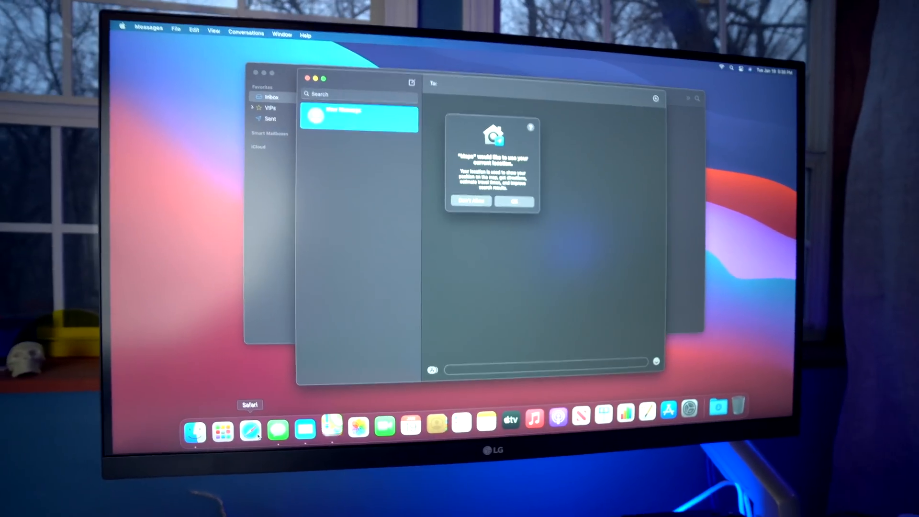
click(252, 430)
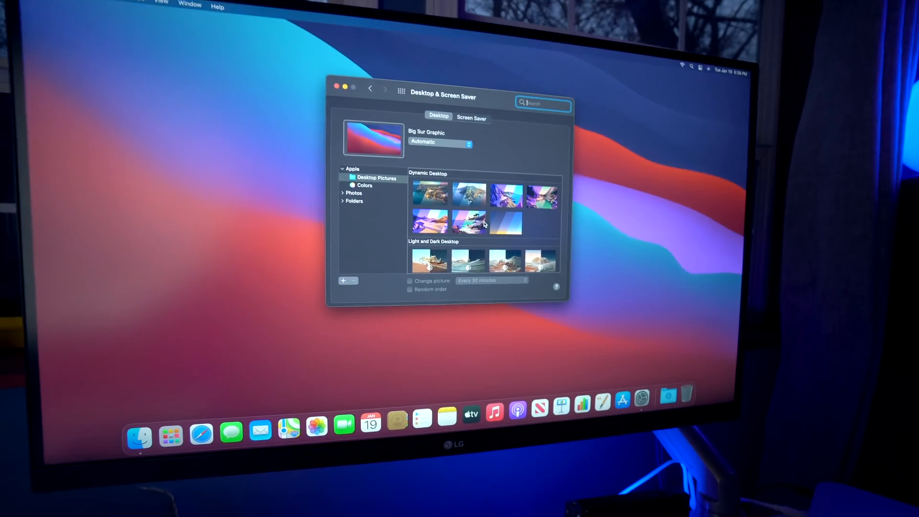
Set the colourful curved-light Dynamic Desktop picture as the wallpaper.
click(463, 224)
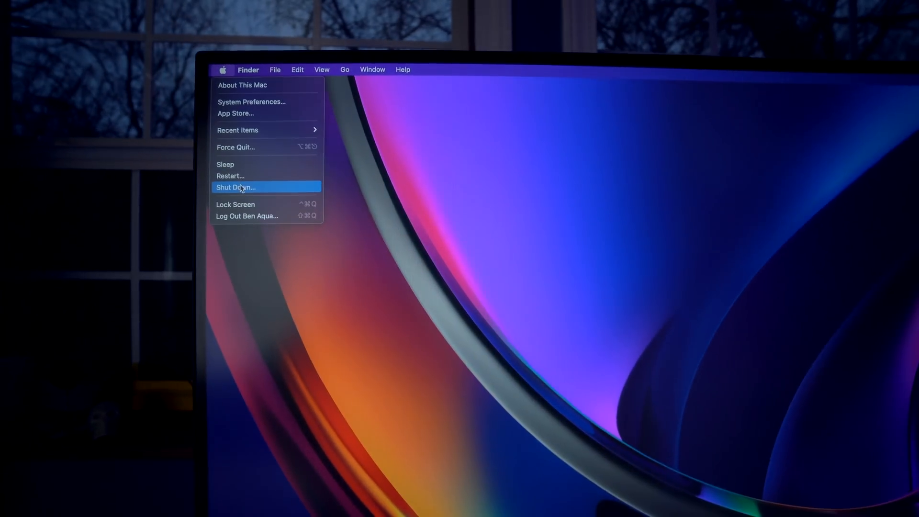
Restart the Mac from the Apple menu and confirm, returning to the login screen.
click(229, 176)
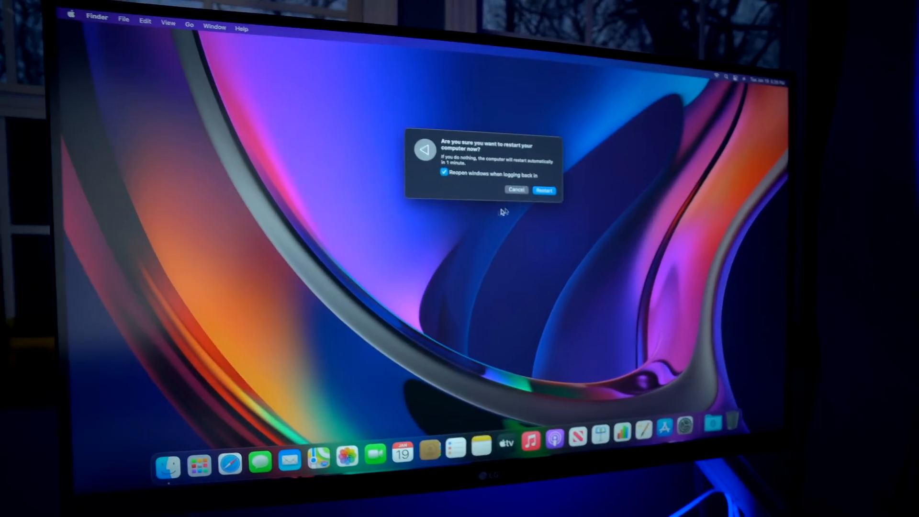
click(544, 189)
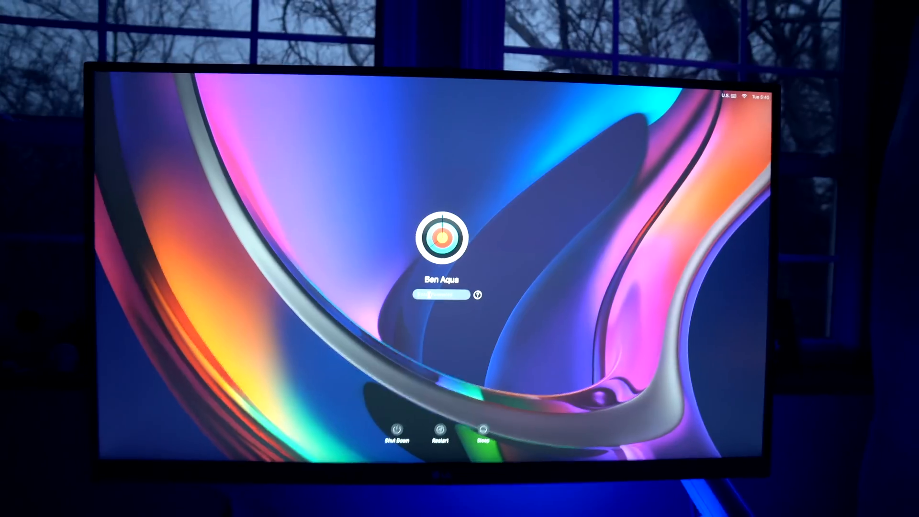